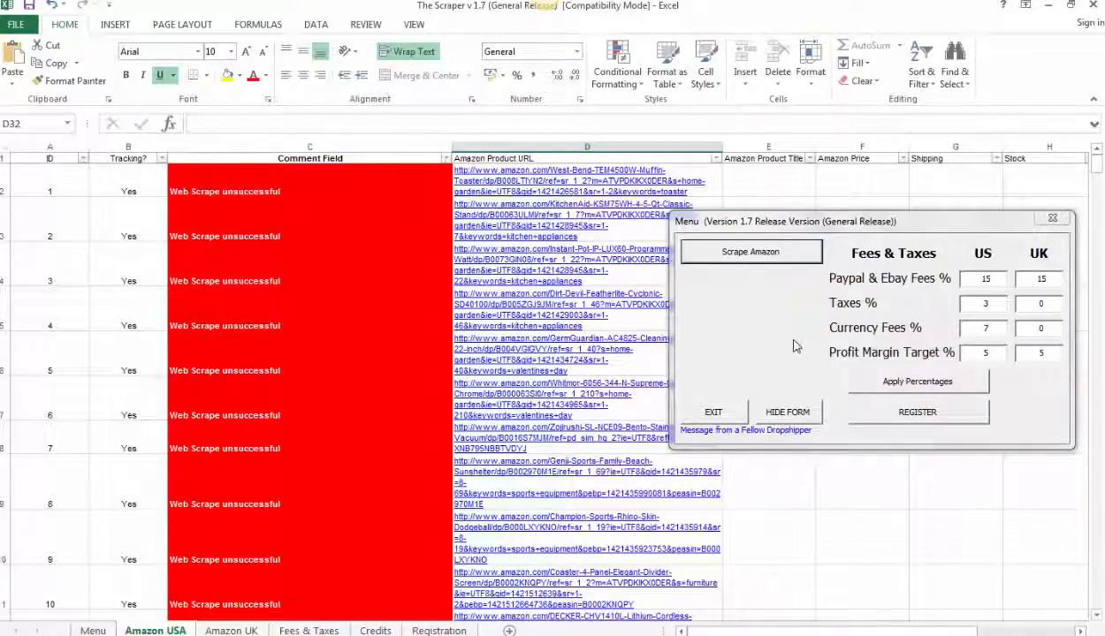
pyautogui.moveTo(756, 363)
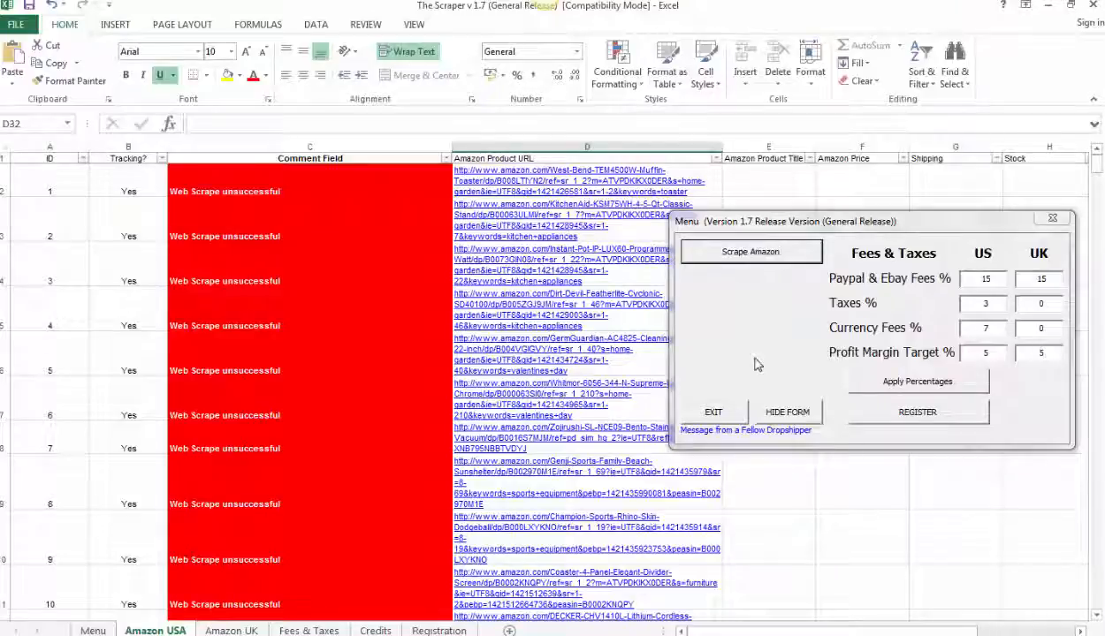
pyautogui.moveTo(747, 366)
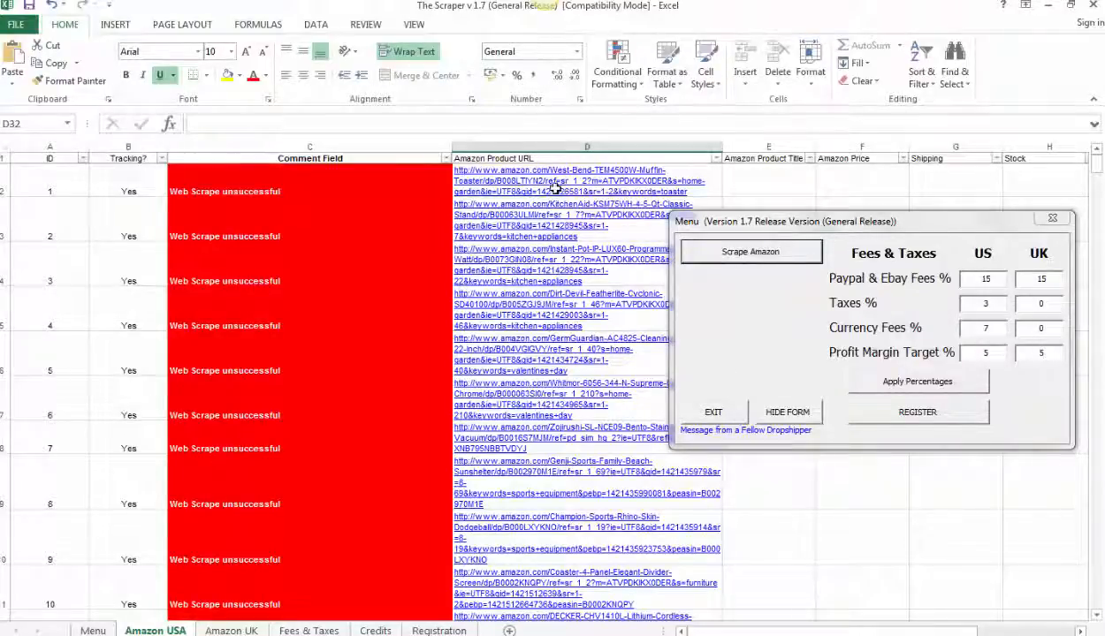
pyautogui.moveTo(579, 280)
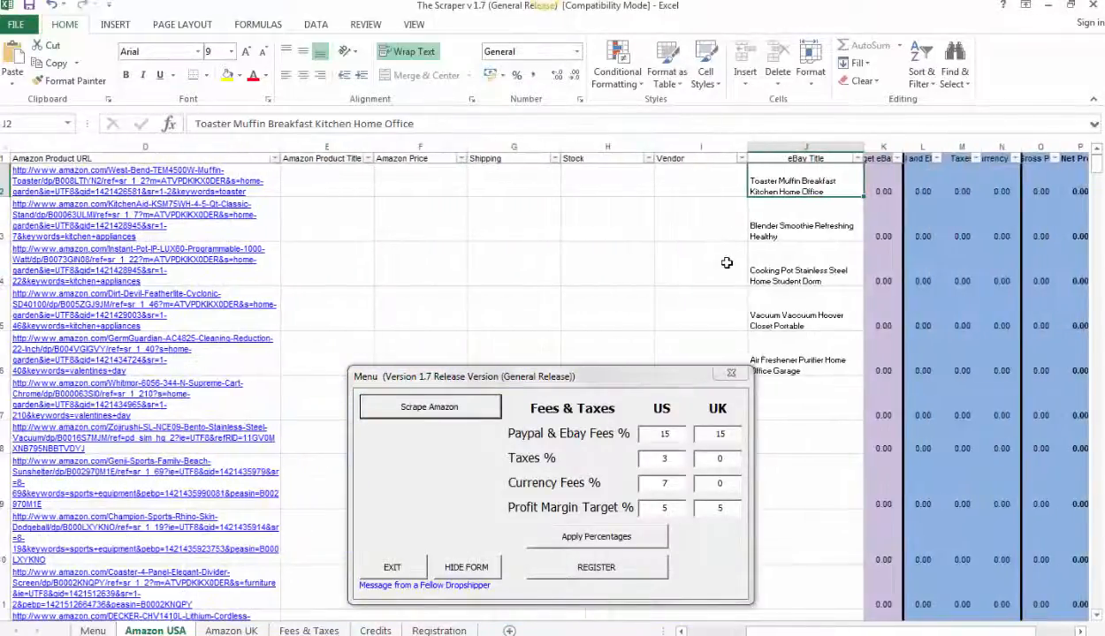
pyautogui.moveTo(721, 266)
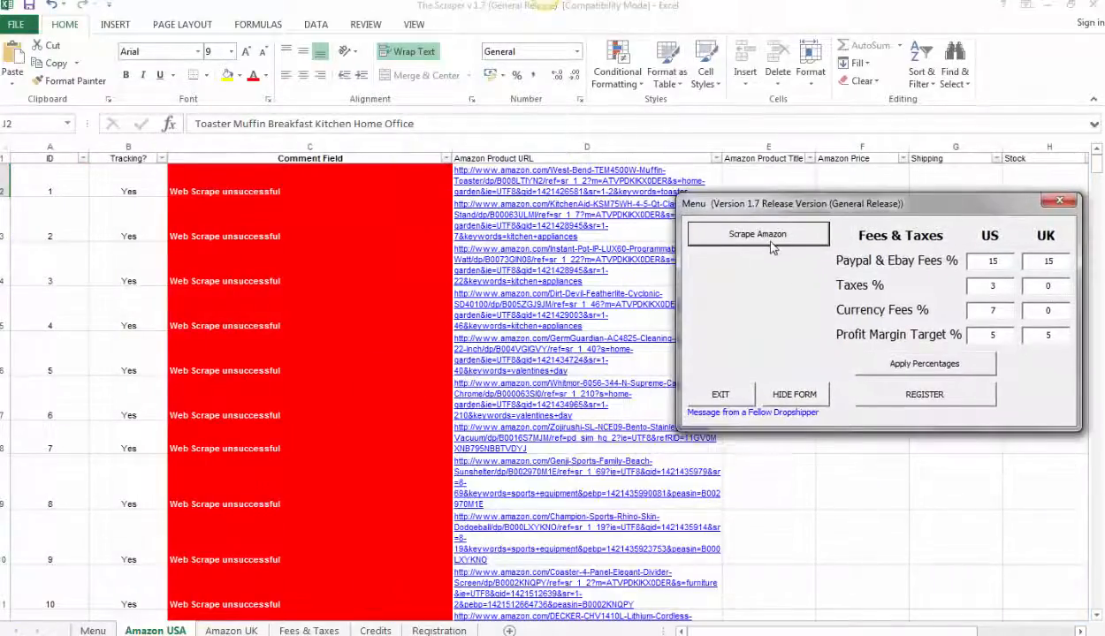
# Run Scrape Amazon on the US product list until 28 of 28 URLs return
pyautogui.click(757, 234)
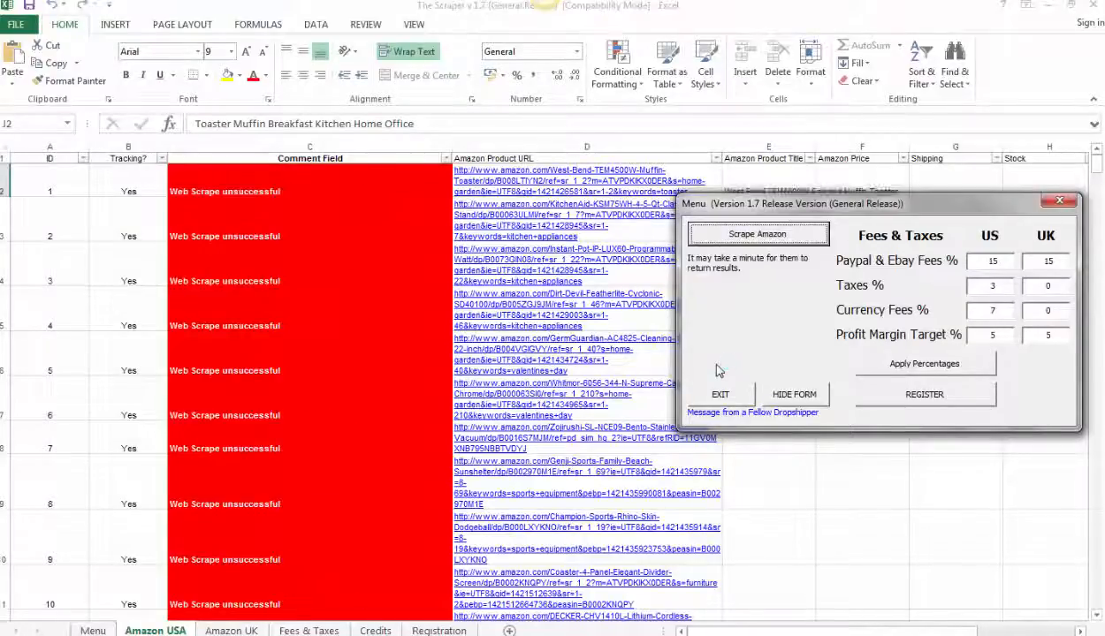
pyautogui.click(757, 233)
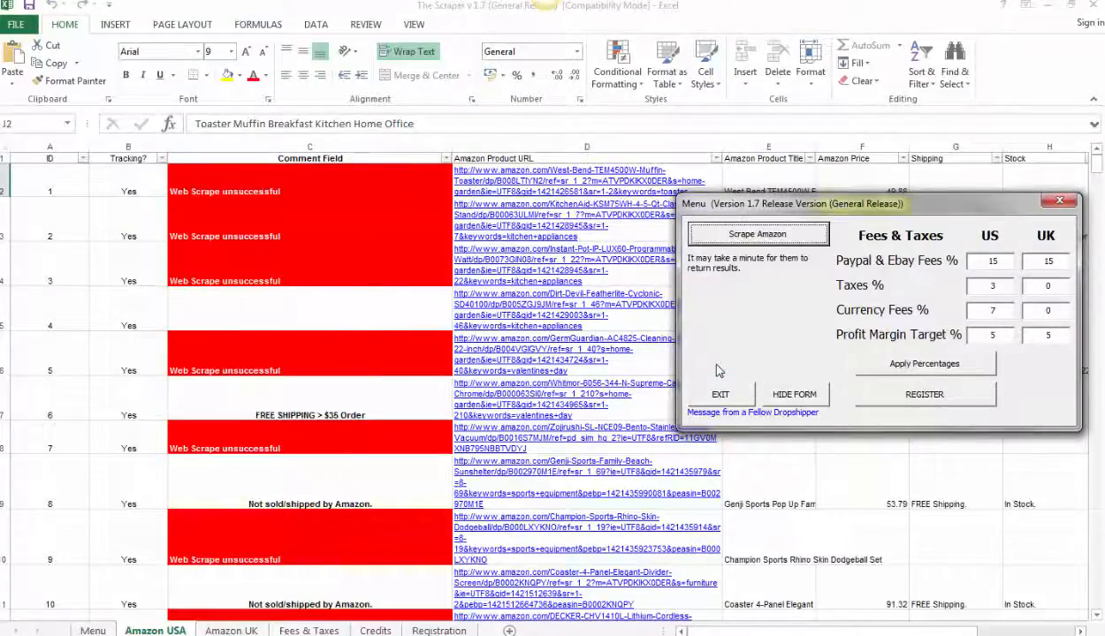
pyautogui.click(758, 233)
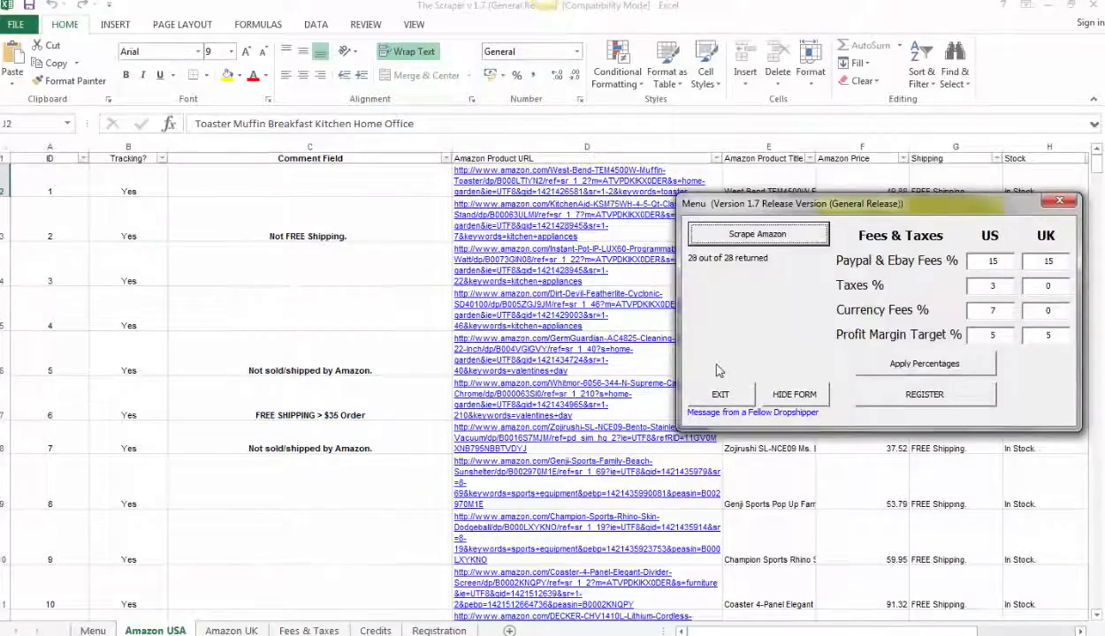
pyautogui.click(758, 233)
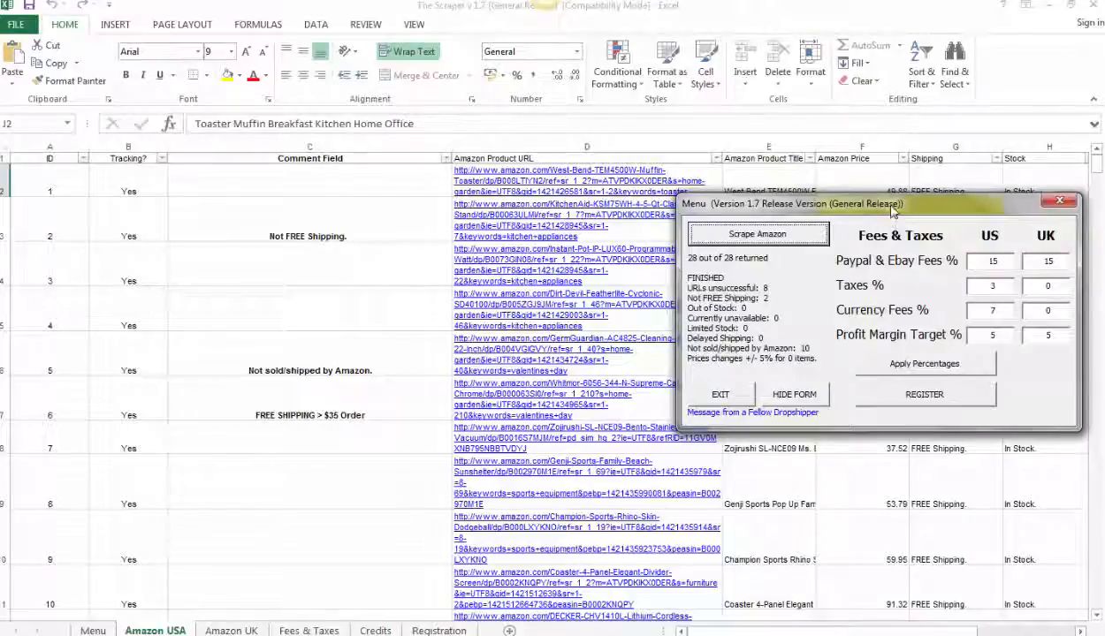
pyautogui.moveTo(871, 225)
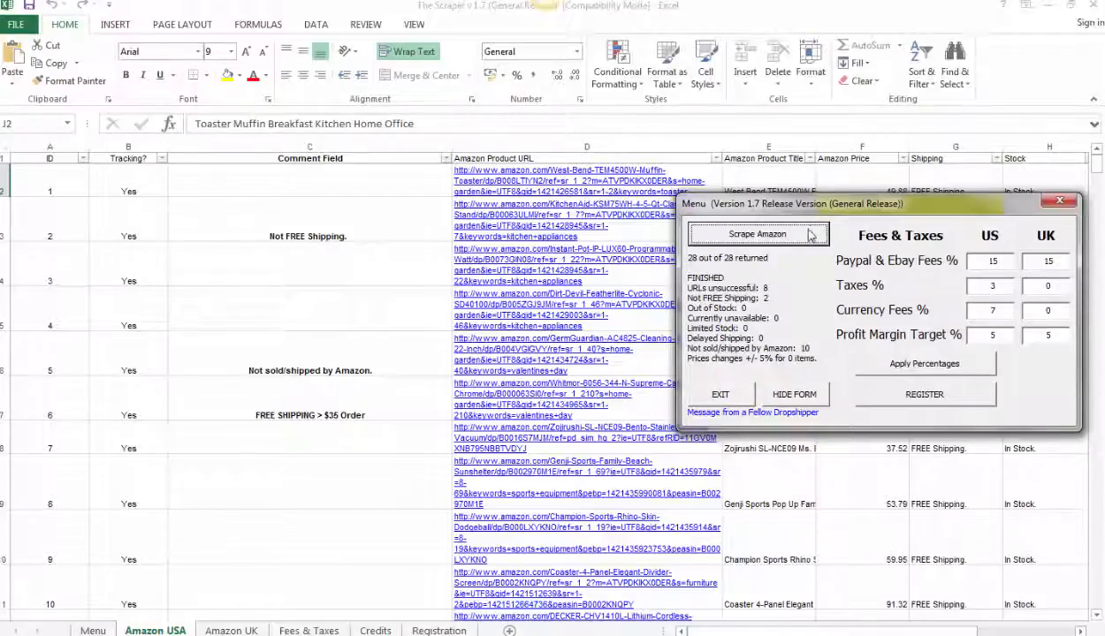
# Drag the Menu form aside, check the shipping note in G7 and price in F7, and scroll down
pyautogui.moveTo(787, 204); pyautogui.dragTo(534, 349)
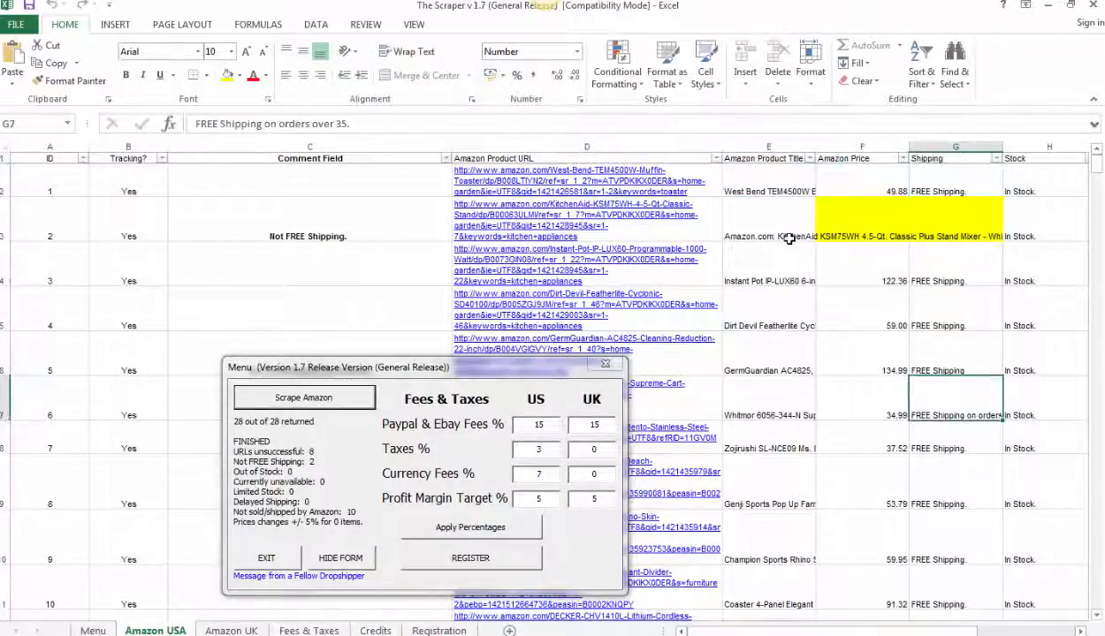
pyautogui.click(861, 416)
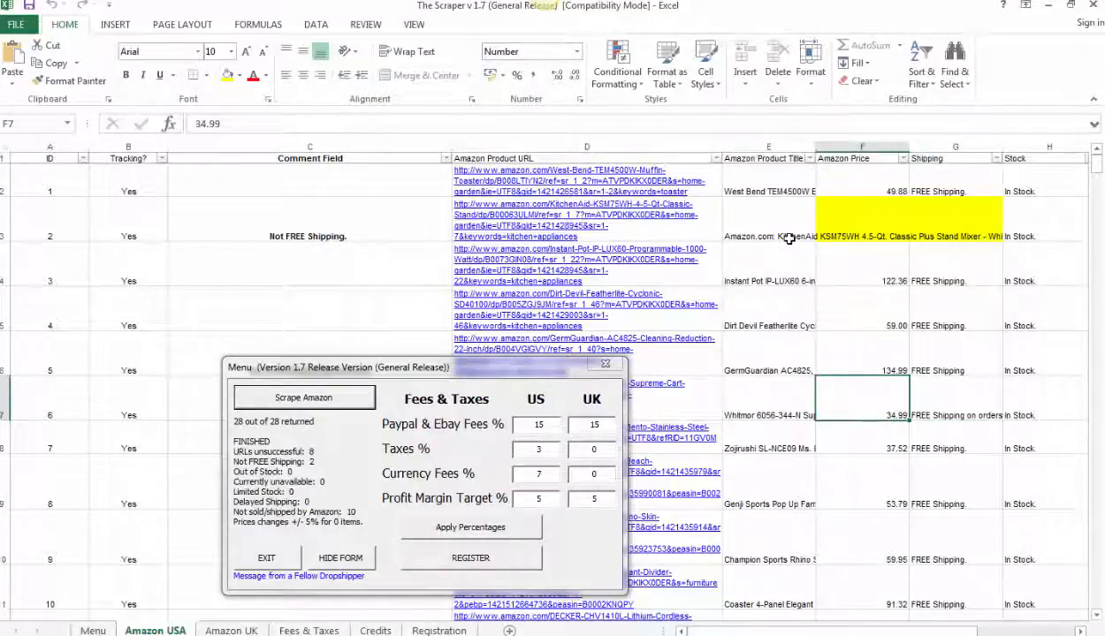
pyautogui.click(955, 416)
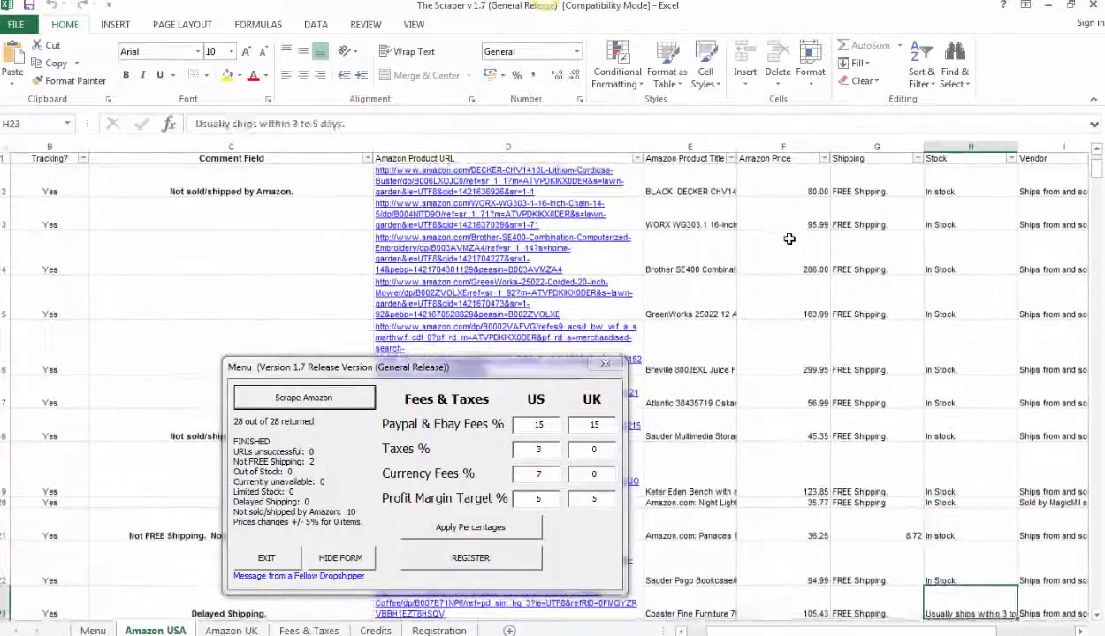
pyautogui.scroll(-3)
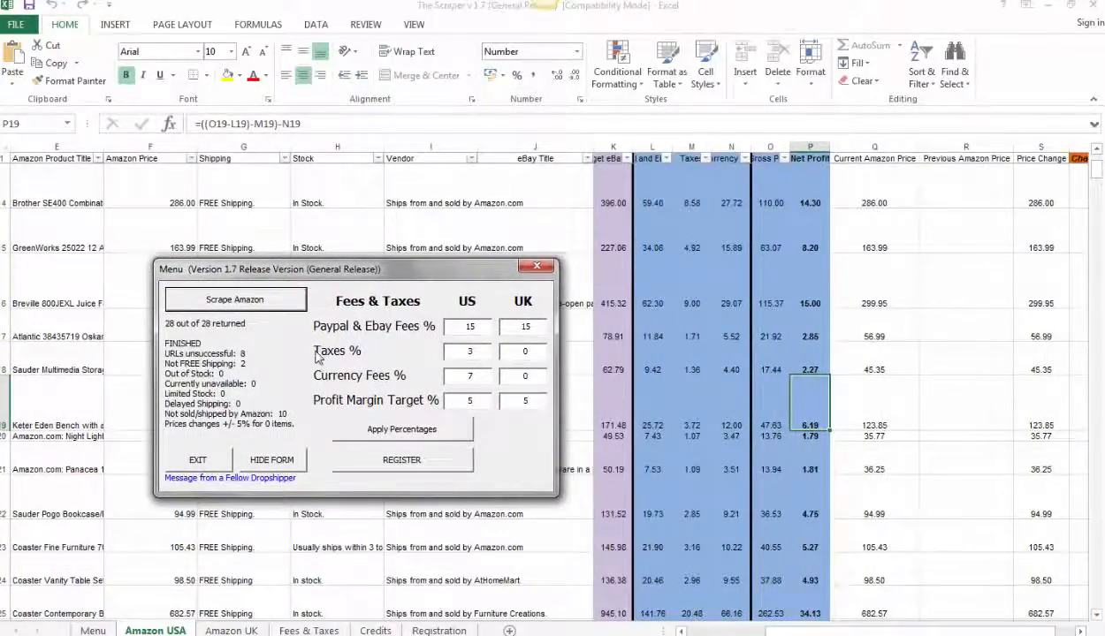
pyautogui.moveTo(427, 406)
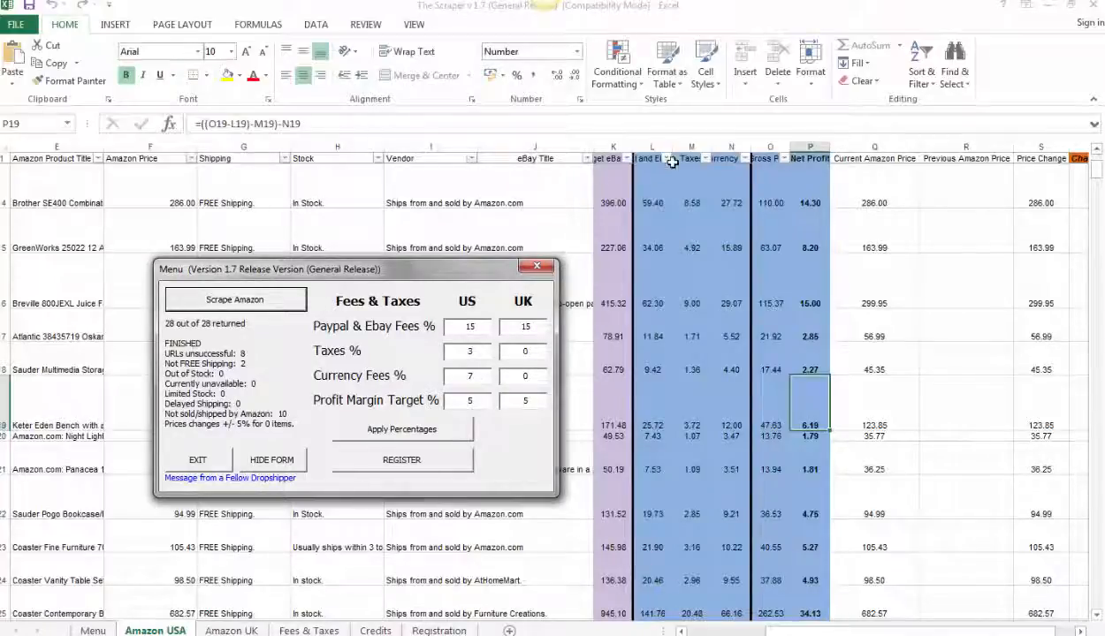
pyautogui.moveTo(891, 192)
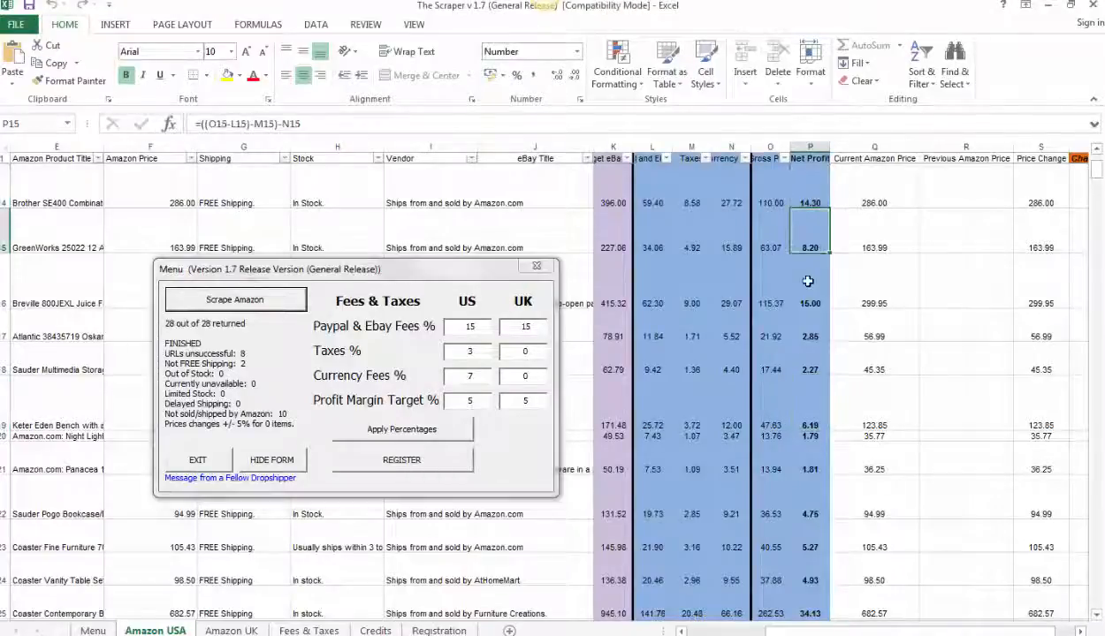
pyautogui.click(810, 370)
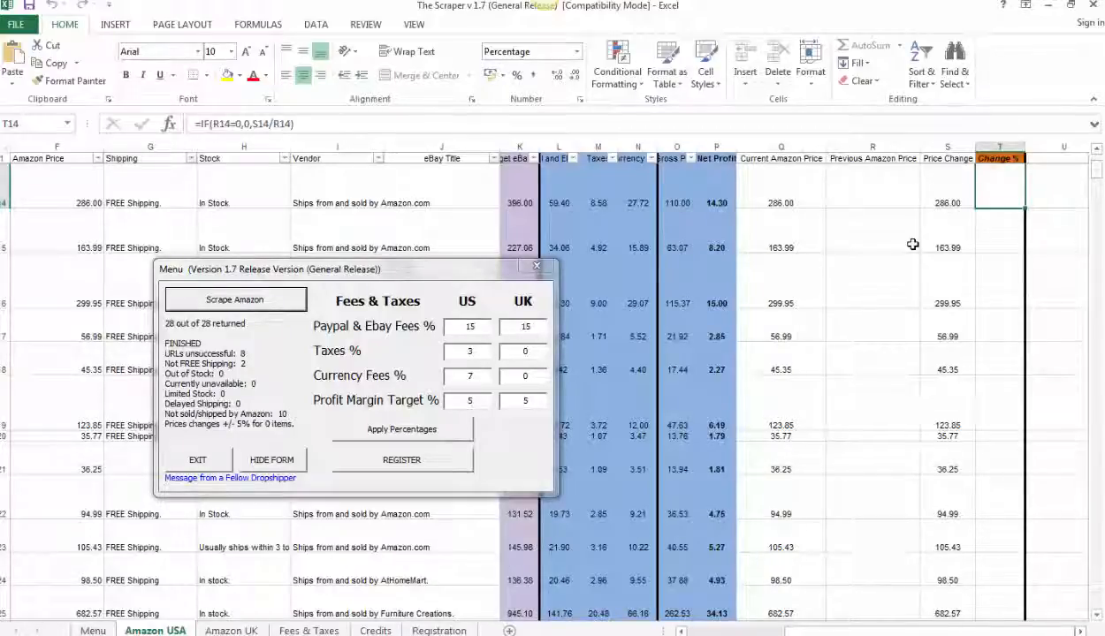
pyautogui.moveTo(877, 253)
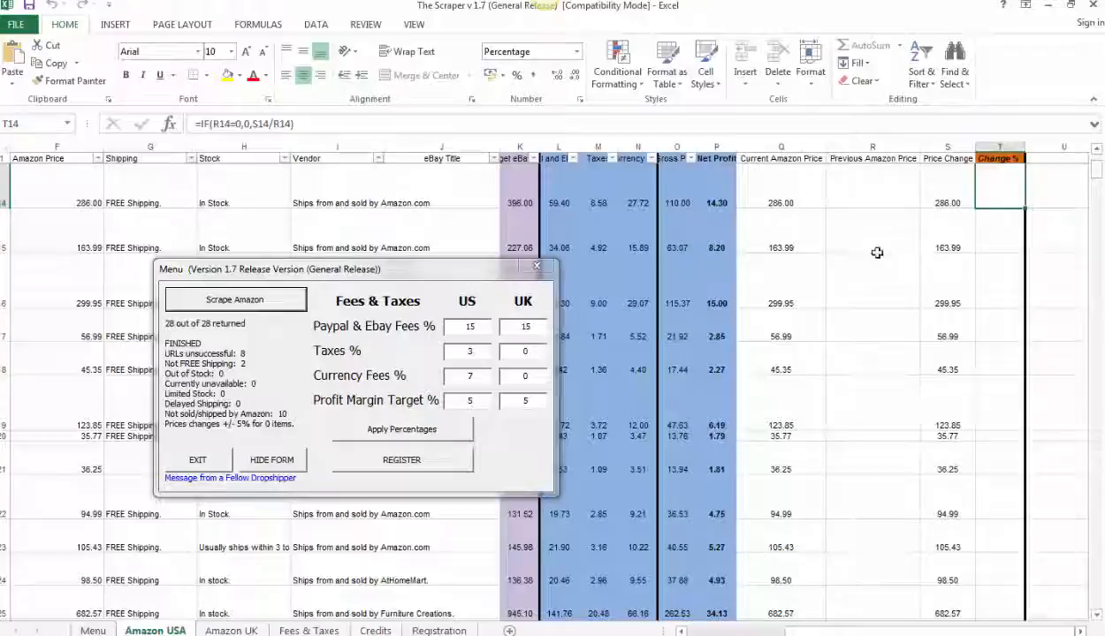
pyautogui.moveTo(410, 186)
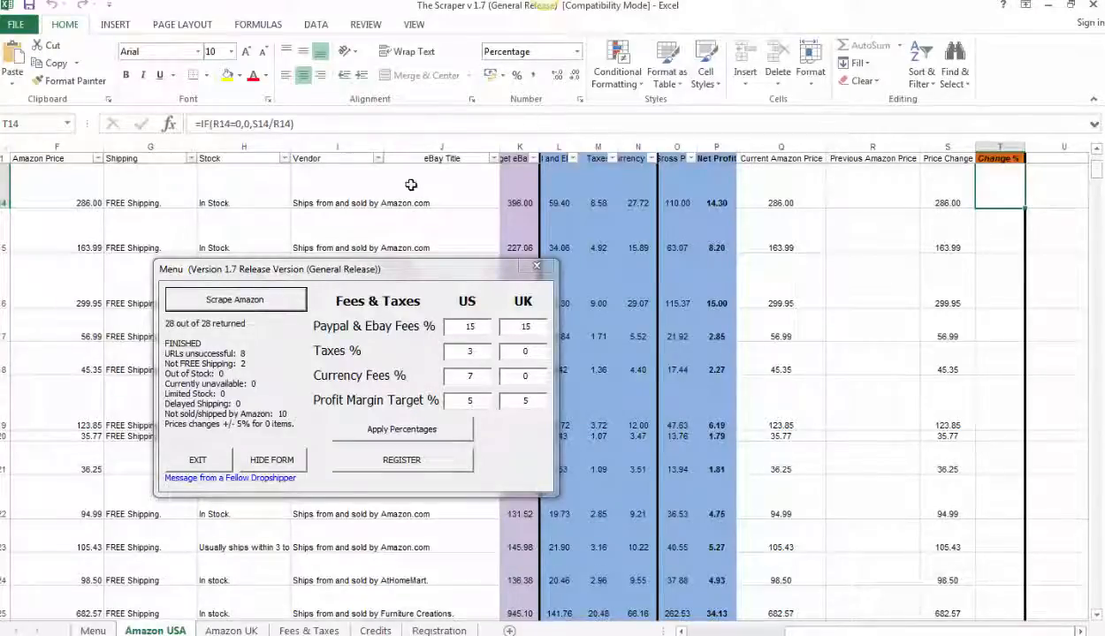
pyautogui.moveTo(953, 202)
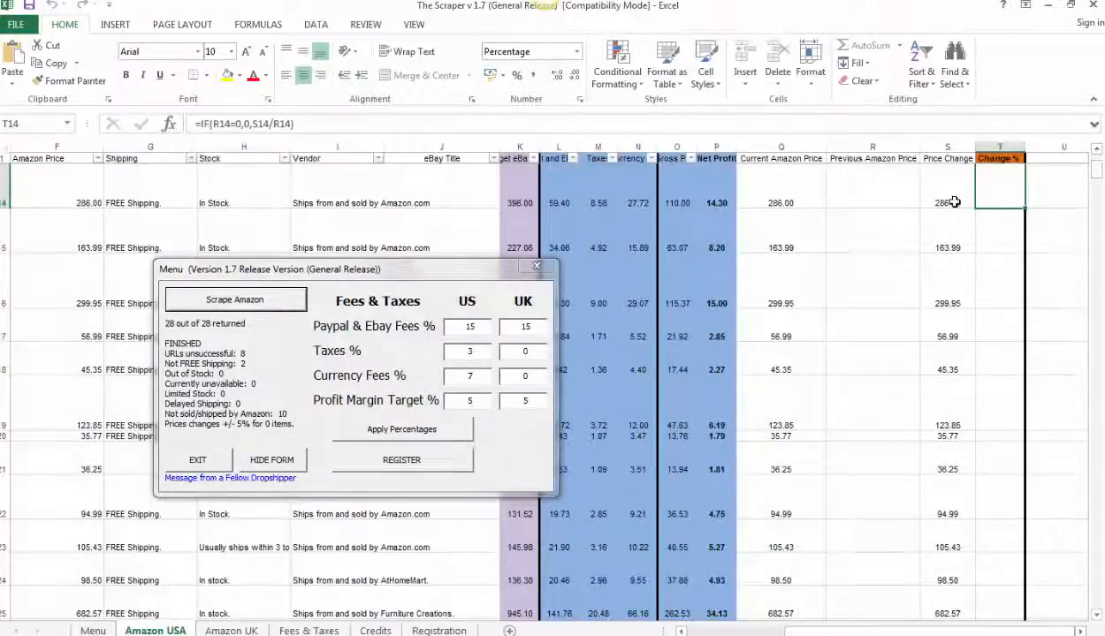
pyautogui.click(947, 370)
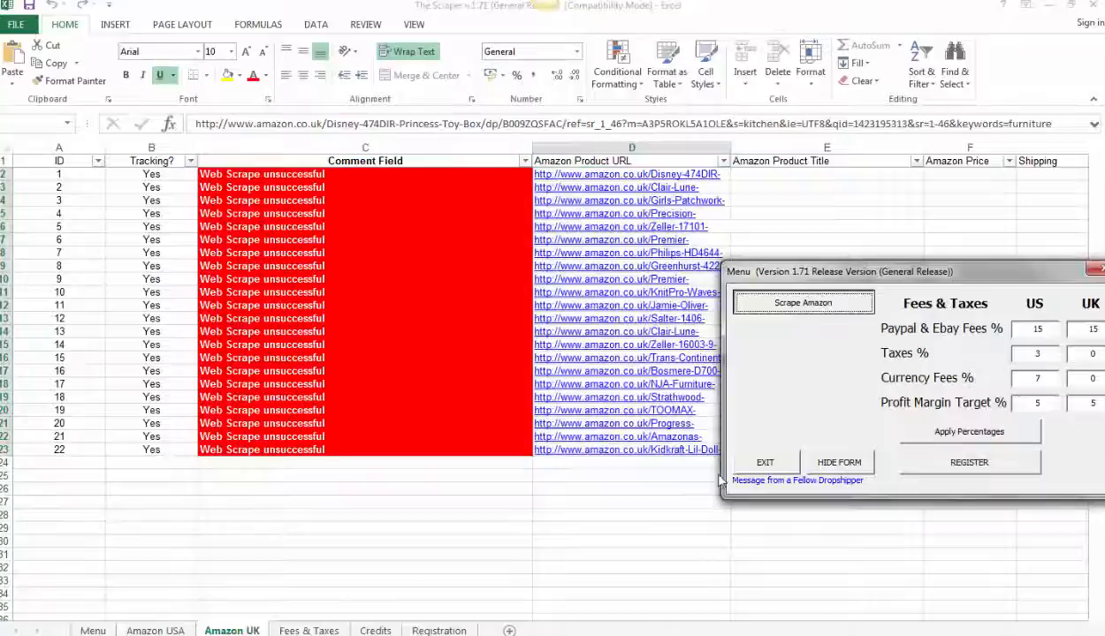
# Run Scrape Amazon on the UK product pages until 22 of 22 return with none unsuccessful
pyautogui.click(803, 302)
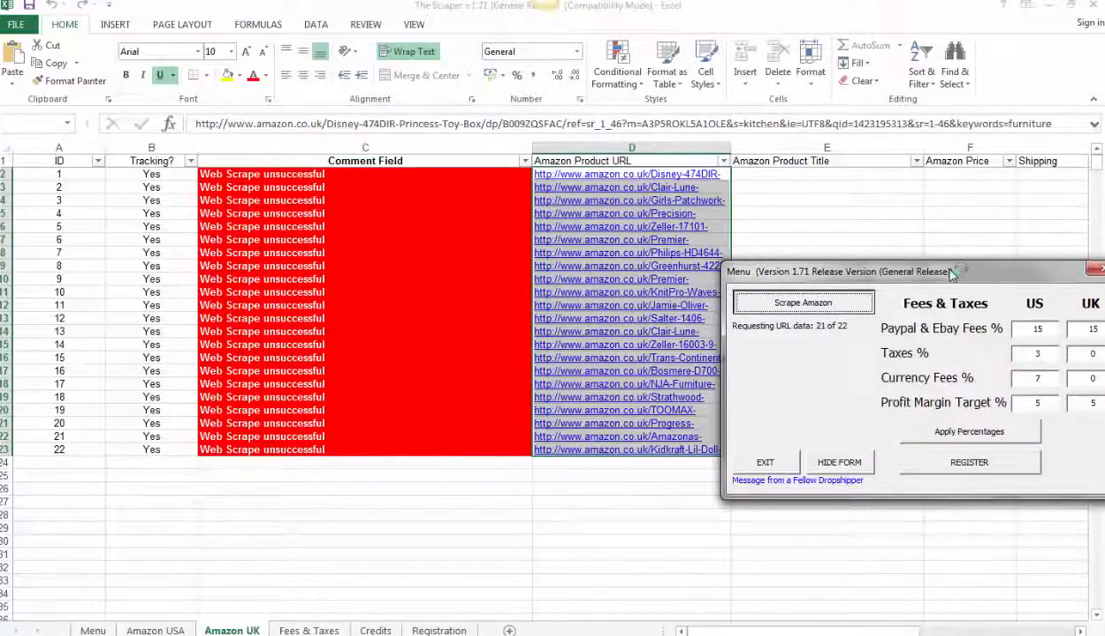
pyautogui.click(803, 302)
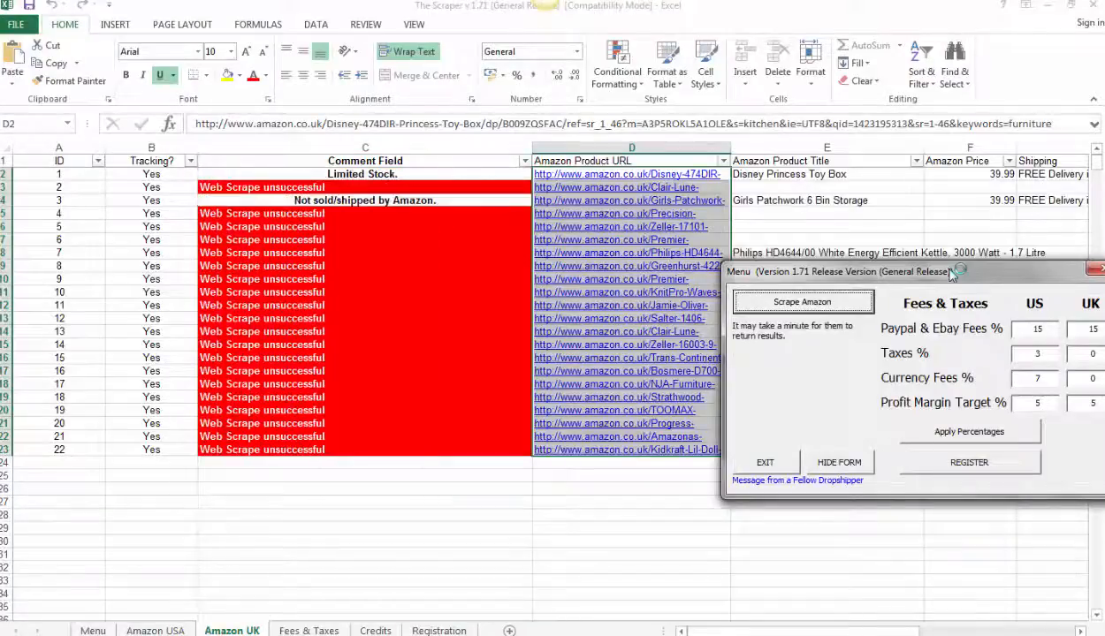
pyautogui.click(802, 302)
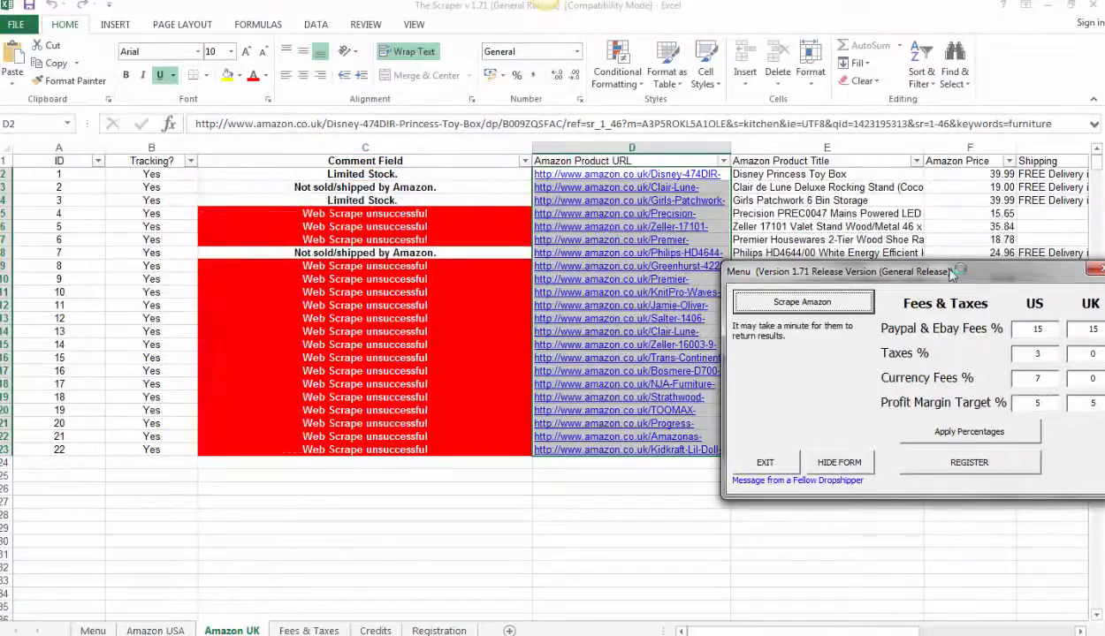
pyautogui.click(801, 301)
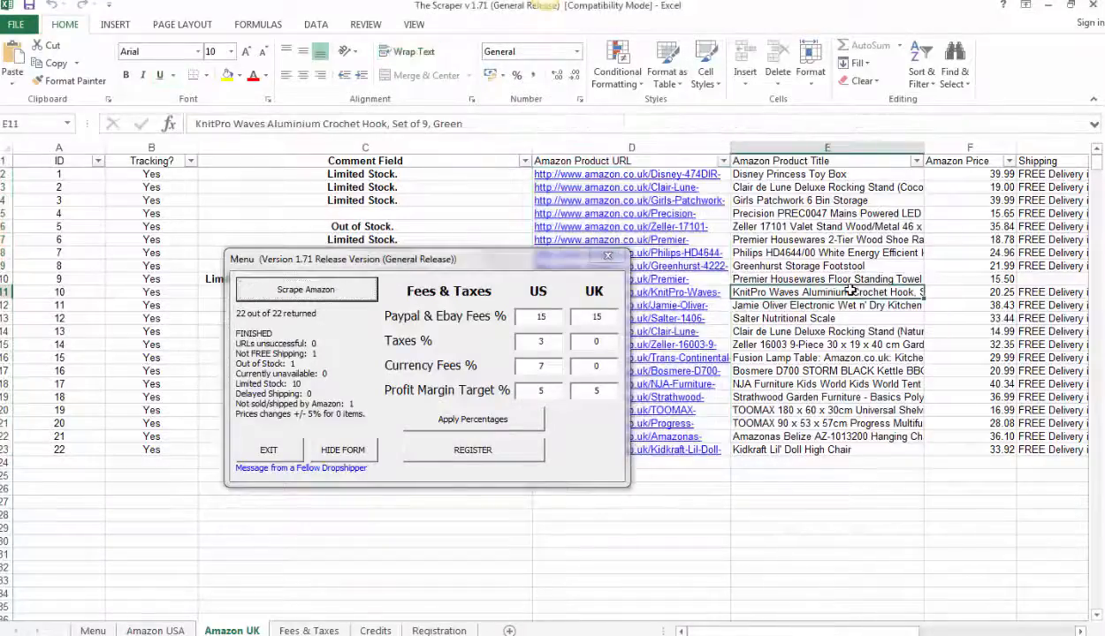
pyautogui.hscroll(3)
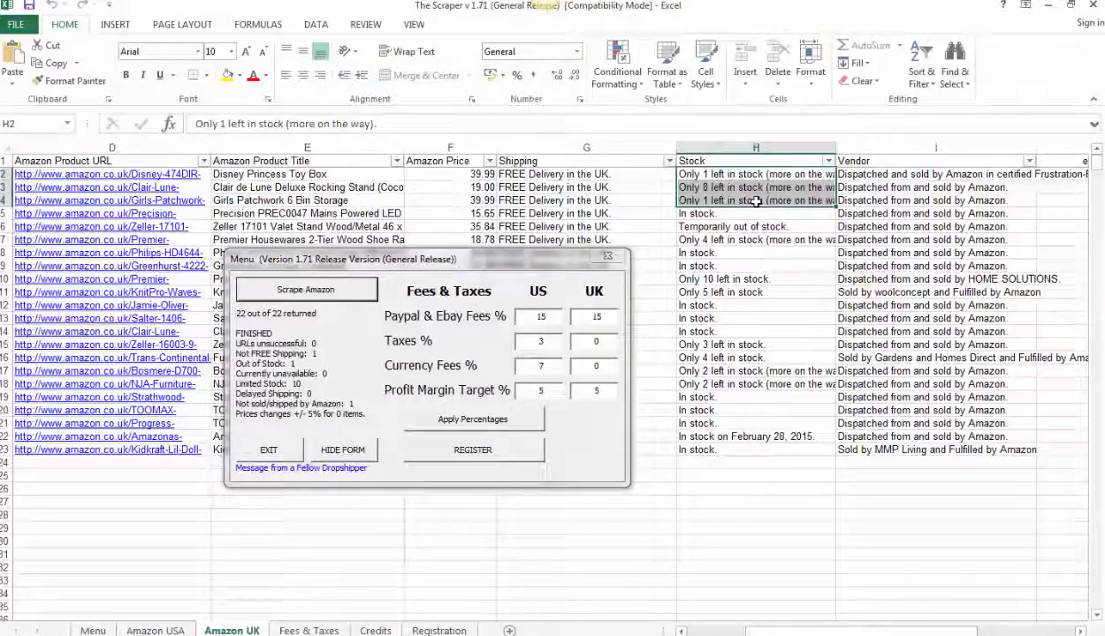
pyautogui.click(754, 226)
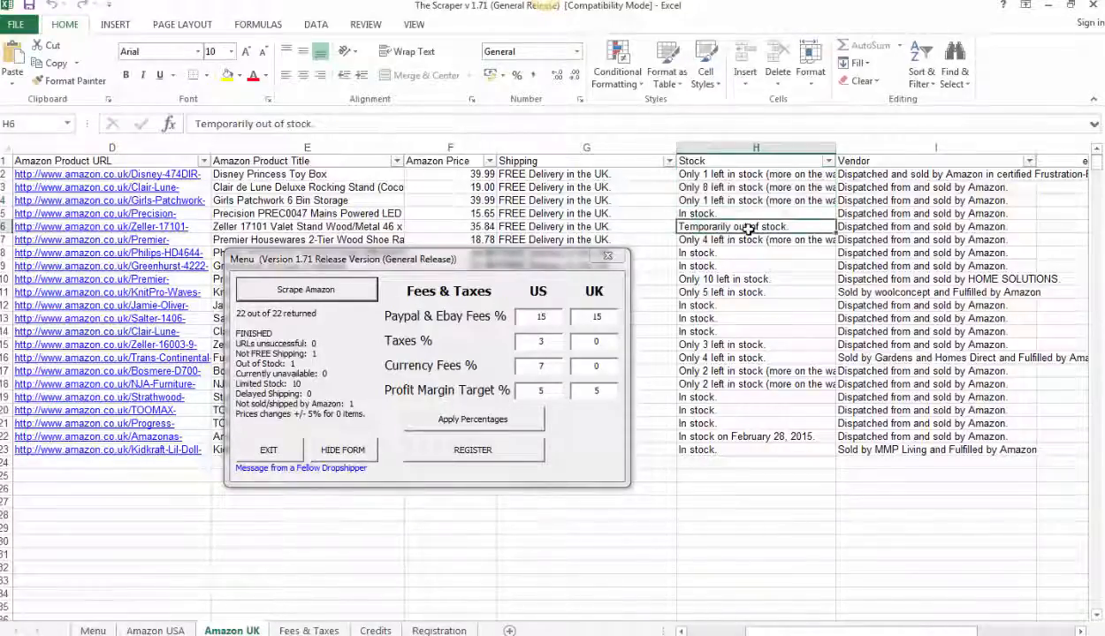
pyautogui.moveTo(875, 230)
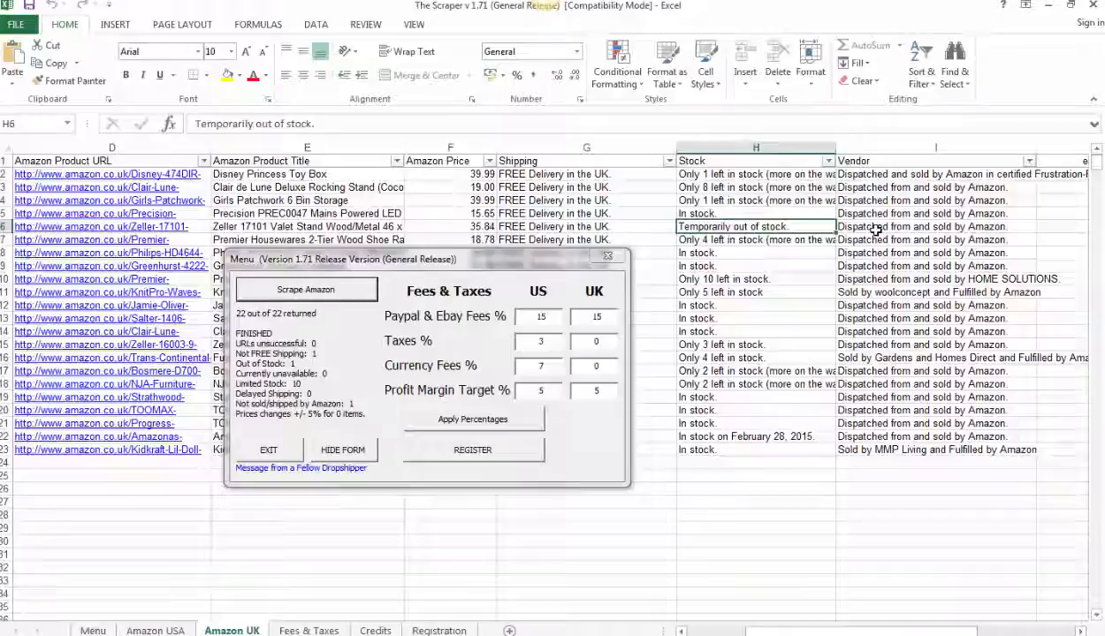
pyautogui.moveTo(638, 322)
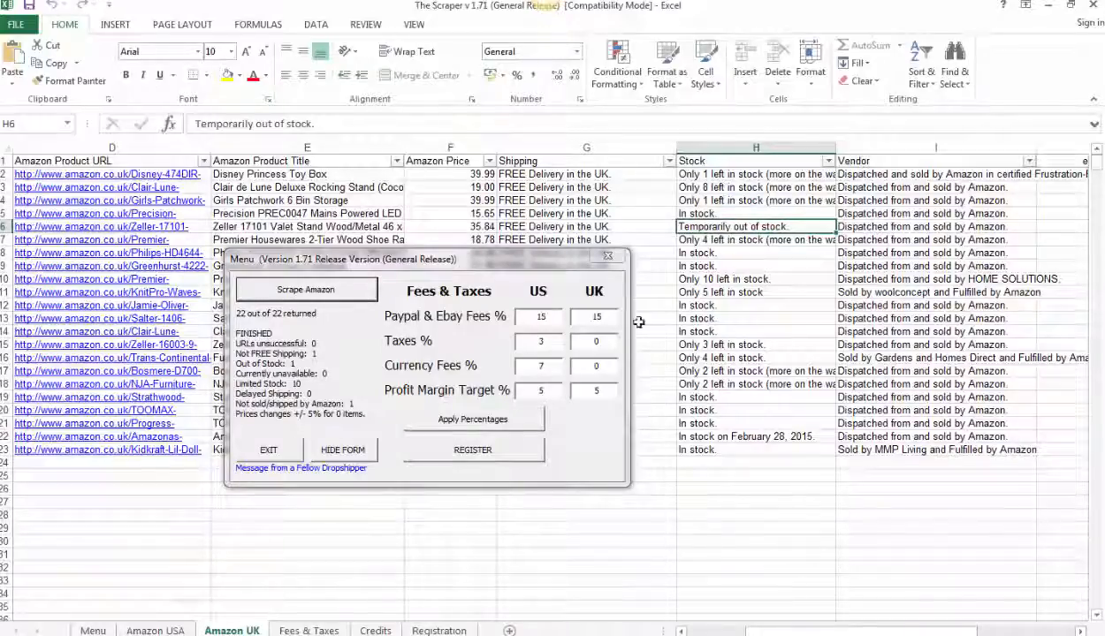